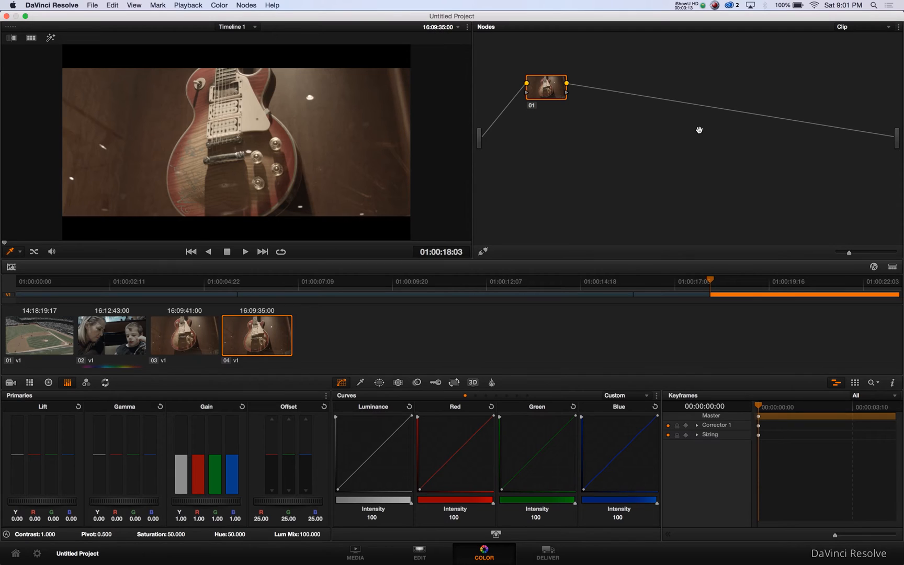
{"action": "mouse_move", "coordinate": [661, 161]}
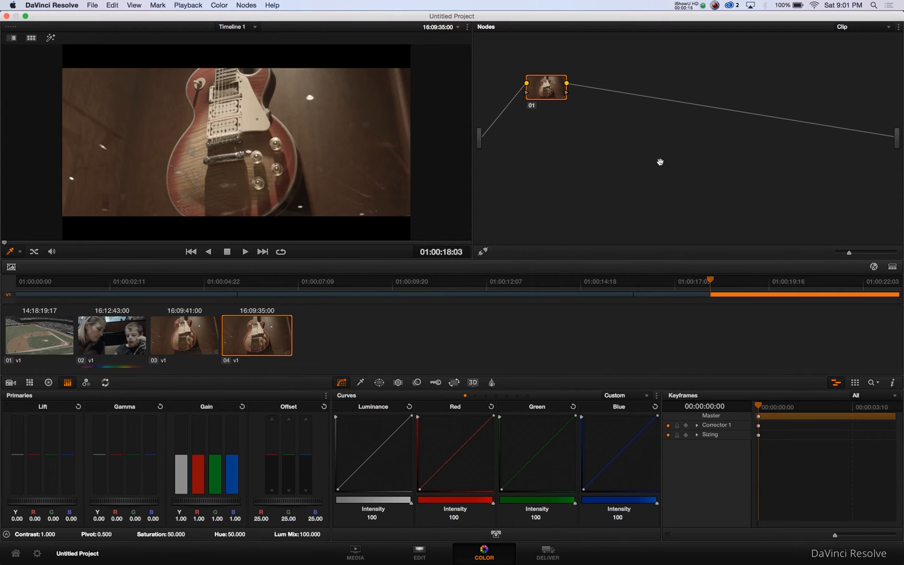
{"action": "mouse_move", "coordinate": [179, 341]}
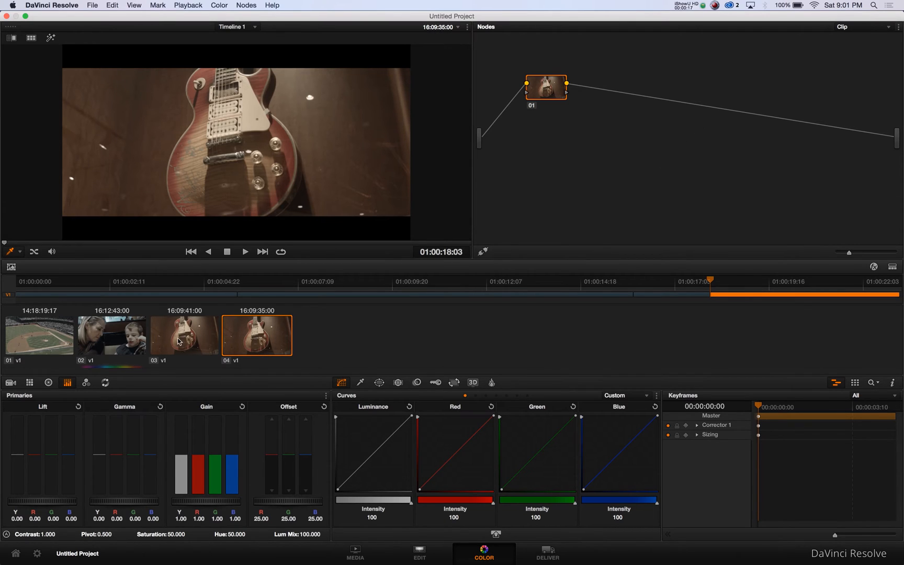
{"action": "mouse_move", "coordinate": [451, 351]}
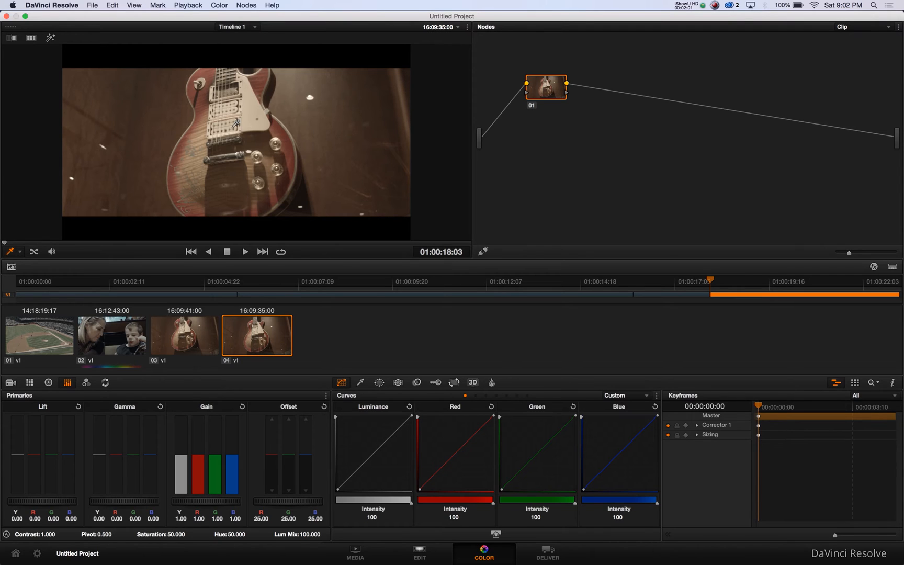
Step: Play the shaky guitar clip, return to its start and bring up the stabilizer controls
{"action": "left_click", "coordinate": [245, 251]}
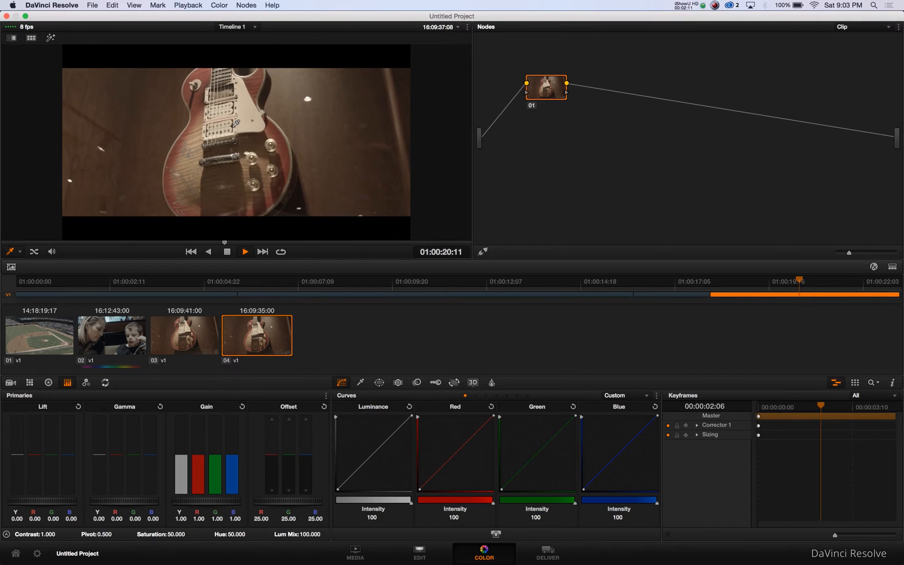
{"action": "left_click", "coordinate": [245, 252]}
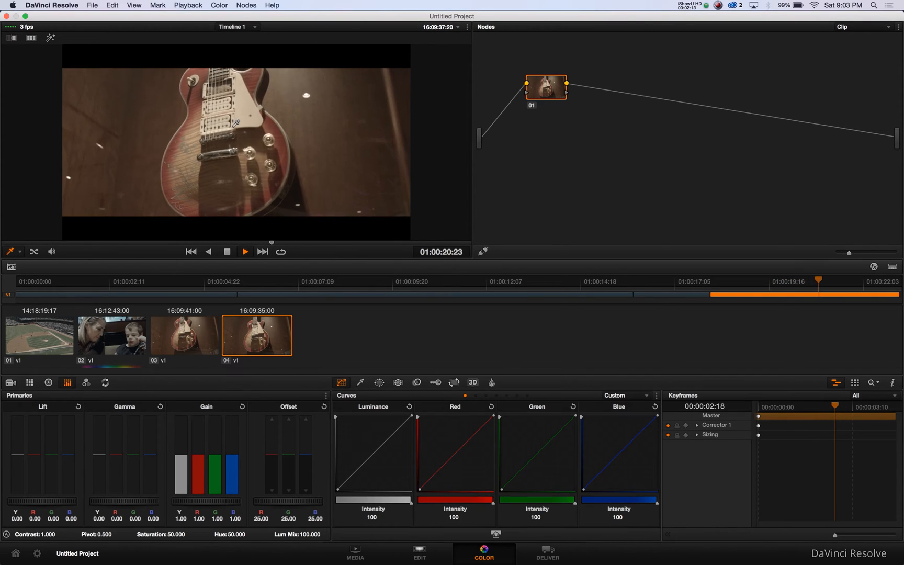
{"action": "left_click", "coordinate": [245, 251]}
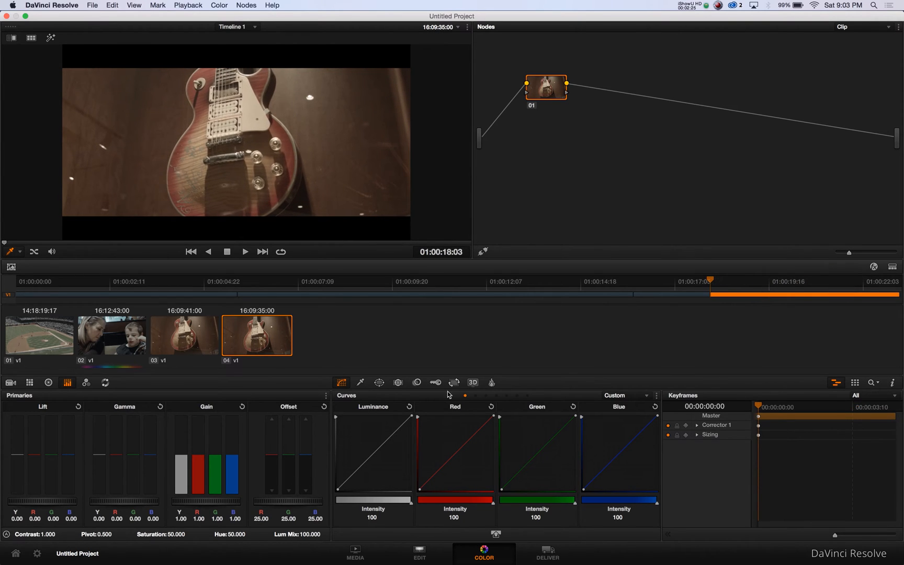
{"action": "left_click", "coordinate": [397, 382]}
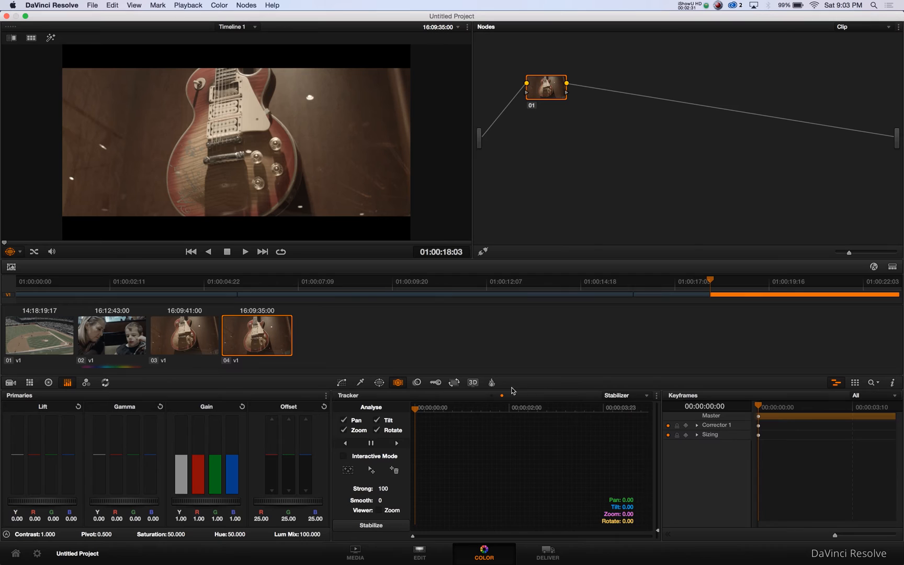
Step: In Stabilizer mode, track the clip forward to its end for pan, tilt, zoom and rotate data
{"action": "left_click", "coordinate": [627, 396]}
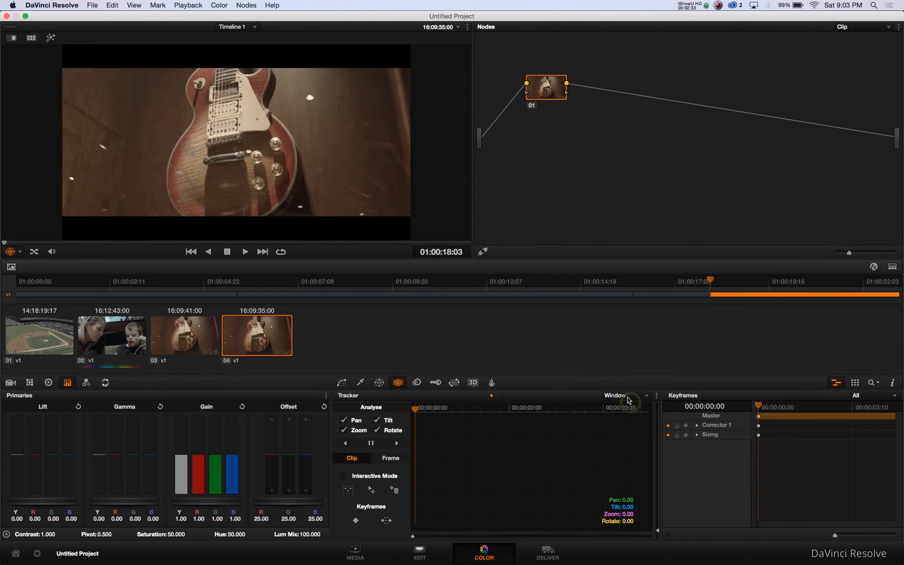
{"action": "left_click", "coordinate": [627, 396]}
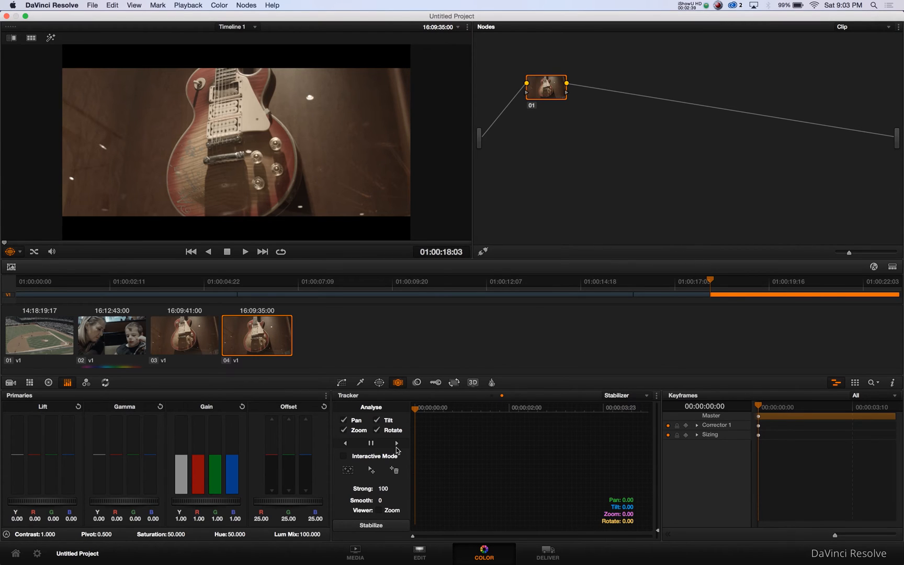
{"action": "left_click", "coordinate": [397, 443]}
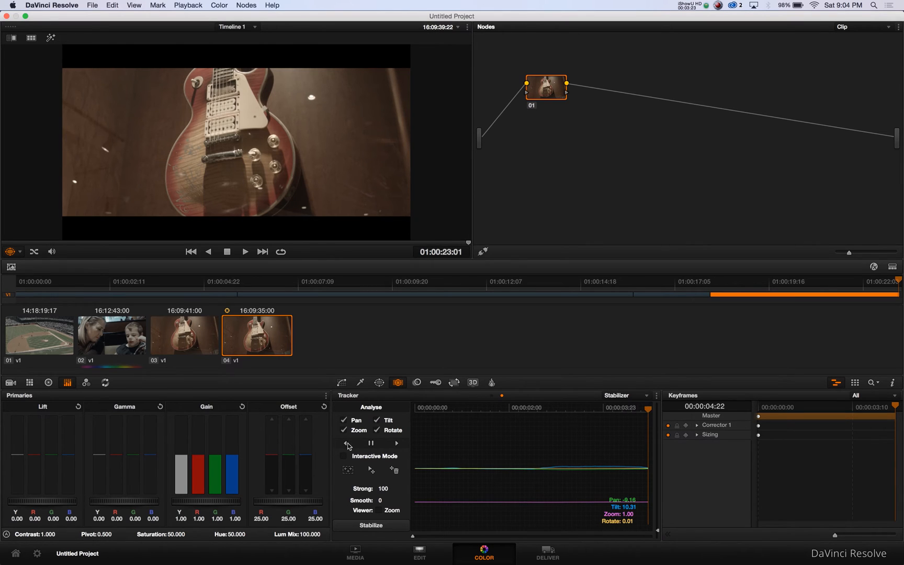
Step: Track the clip in reverse back to its first frame to complete the motion analysis
{"action": "left_click", "coordinate": [346, 443]}
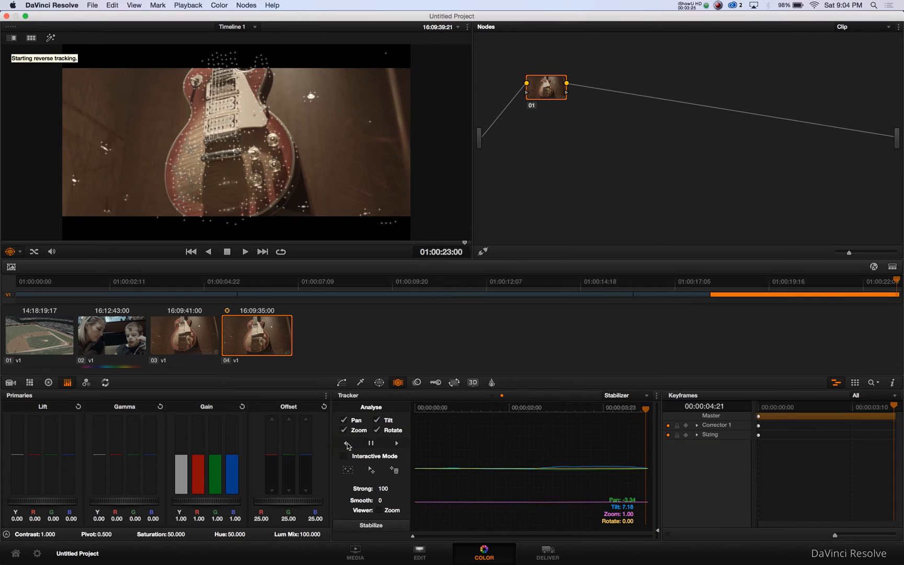
{"action": "left_click", "coordinate": [346, 442]}
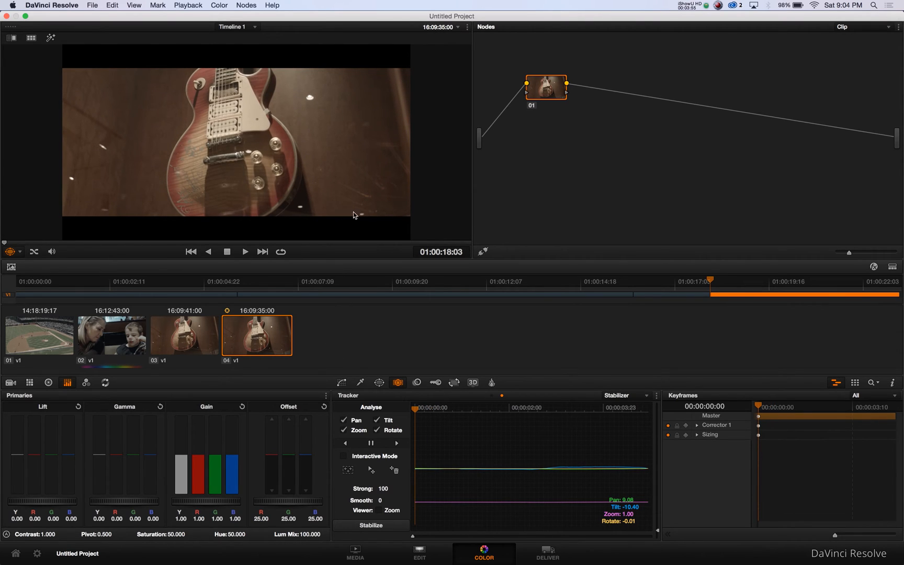
{"action": "mouse_move", "coordinate": [394, 318]}
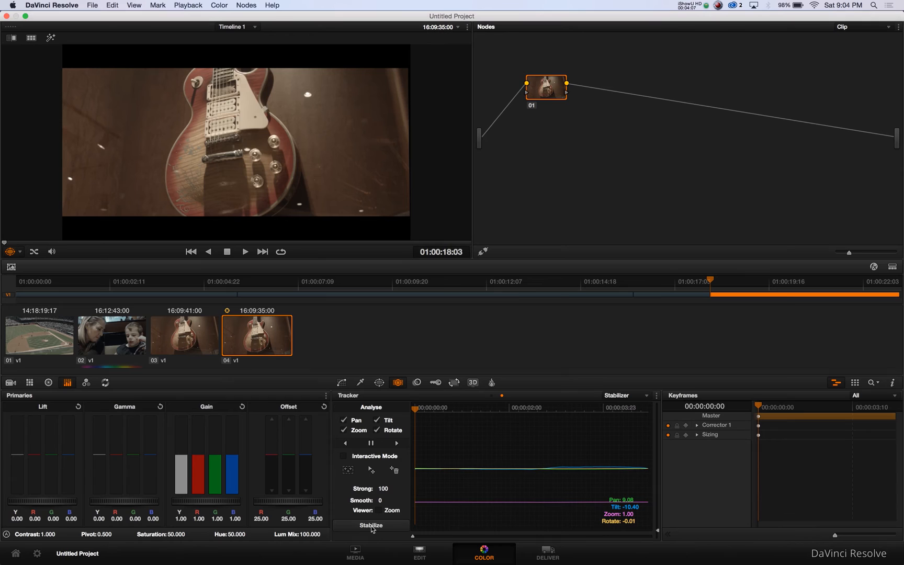
Step: Stabilize the tracked clip, then play and scrub it to verify the shake is gone
{"action": "left_click", "coordinate": [244, 251]}
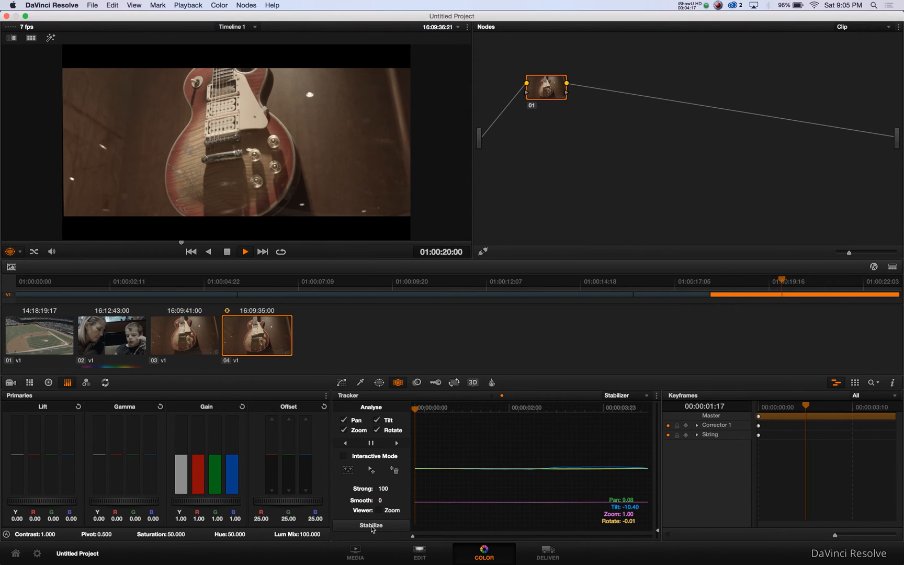
{"action": "left_click", "coordinate": [245, 251]}
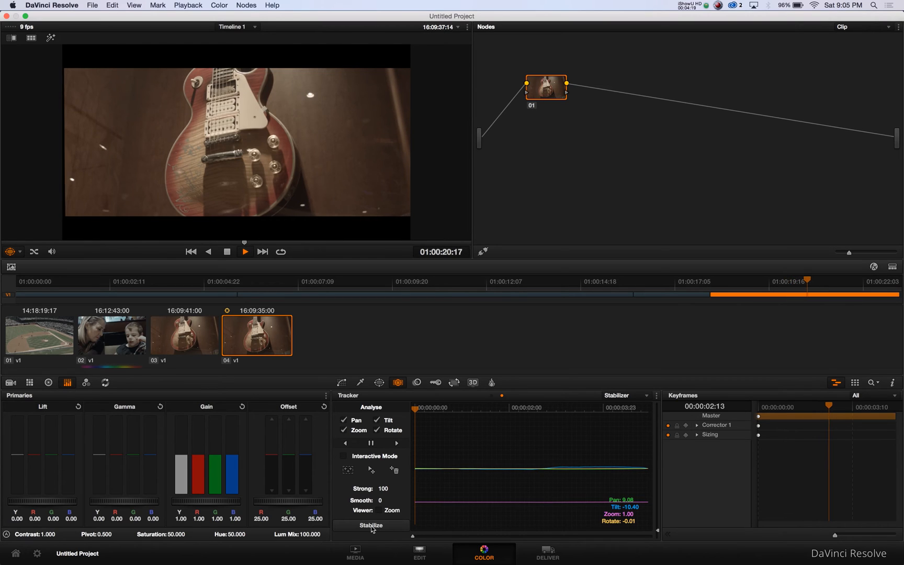
{"action": "left_click", "coordinate": [245, 251]}
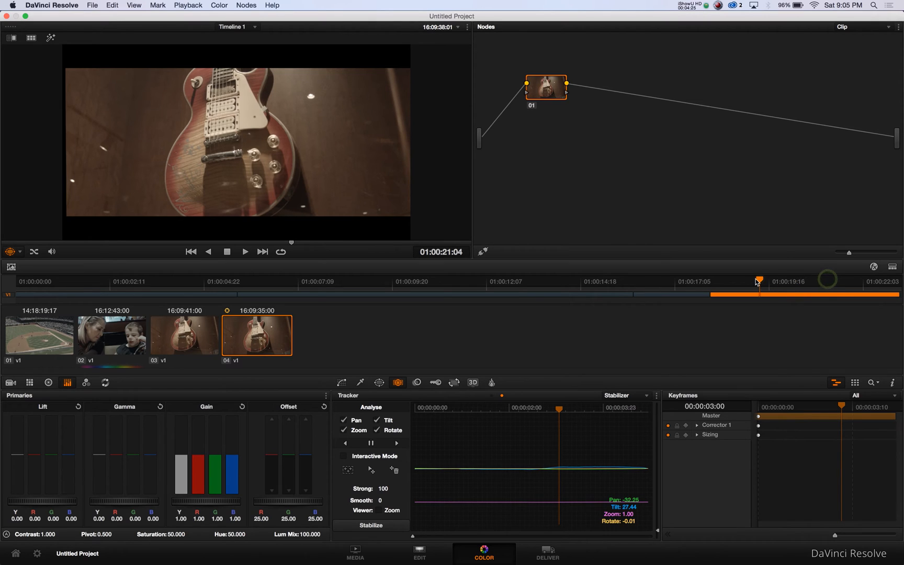
{"action": "left_click_drag", "start_coordinate": [759, 282], "coordinate": [713, 283]}
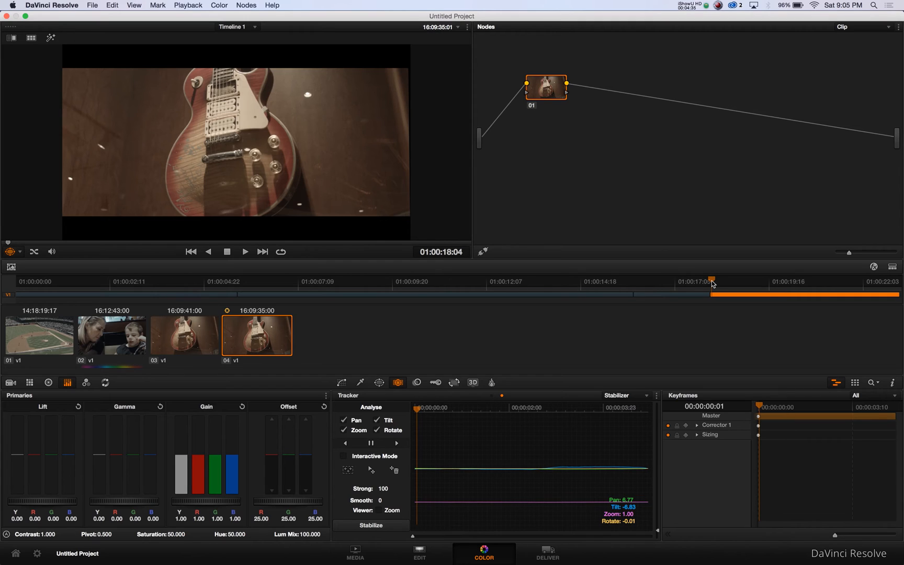
{"action": "mouse_move", "coordinate": [793, 317]}
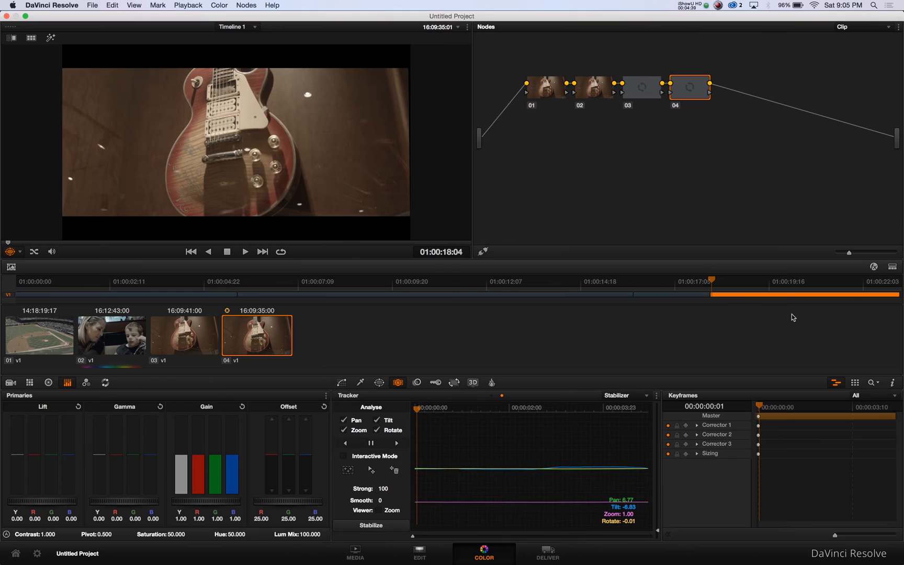
Step: Apply the Lincoln_16 3D LUT to node 04 for a warmer, richer look
{"action": "right_click", "coordinate": [688, 88]}
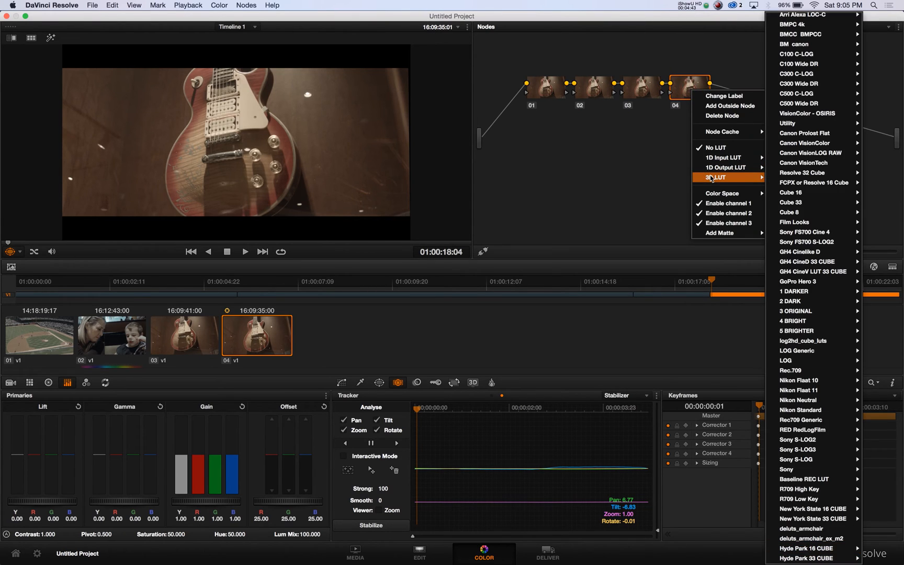
{"action": "left_click", "coordinate": [246, 6]}
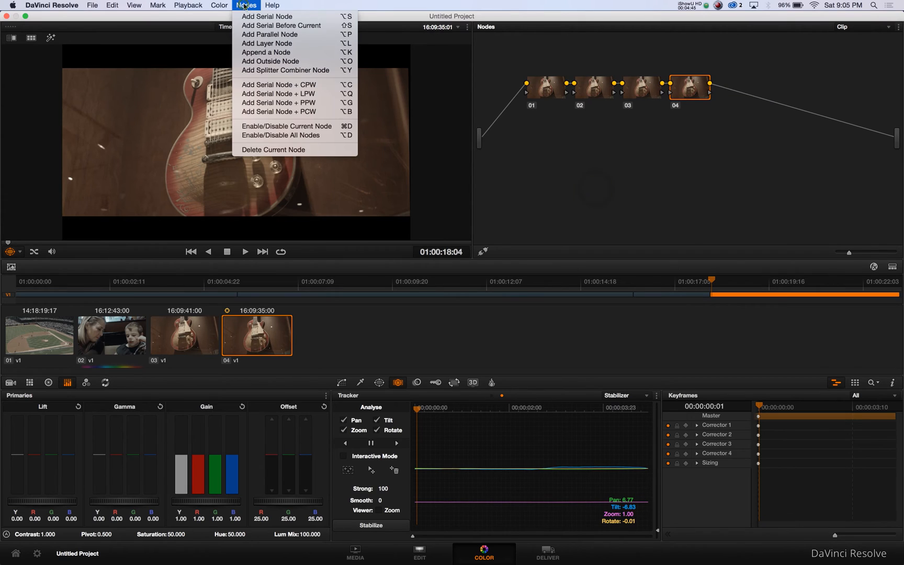
{"action": "left_click", "coordinate": [574, 156]}
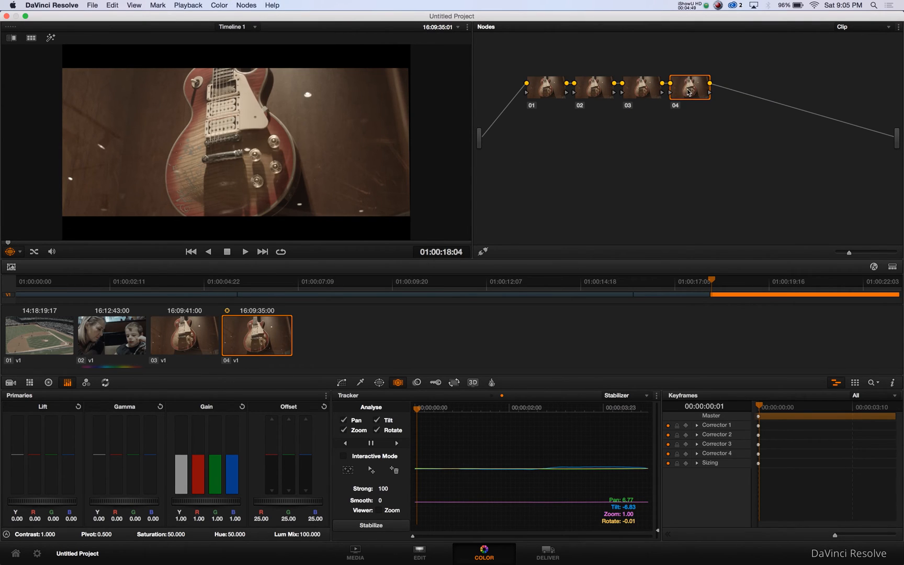
{"action": "right_click", "coordinate": [689, 88]}
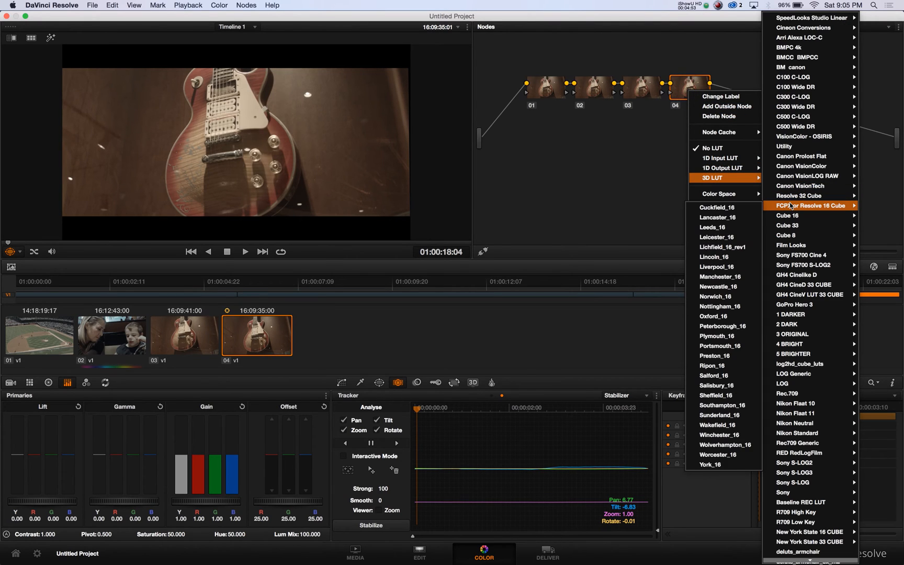
{"action": "mouse_move", "coordinate": [714, 256]}
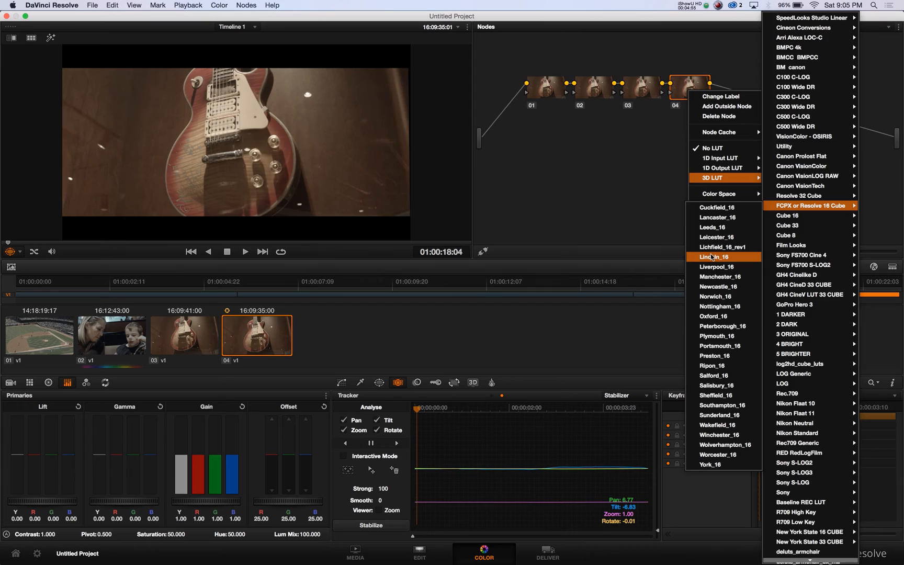
{"action": "left_click", "coordinate": [715, 256]}
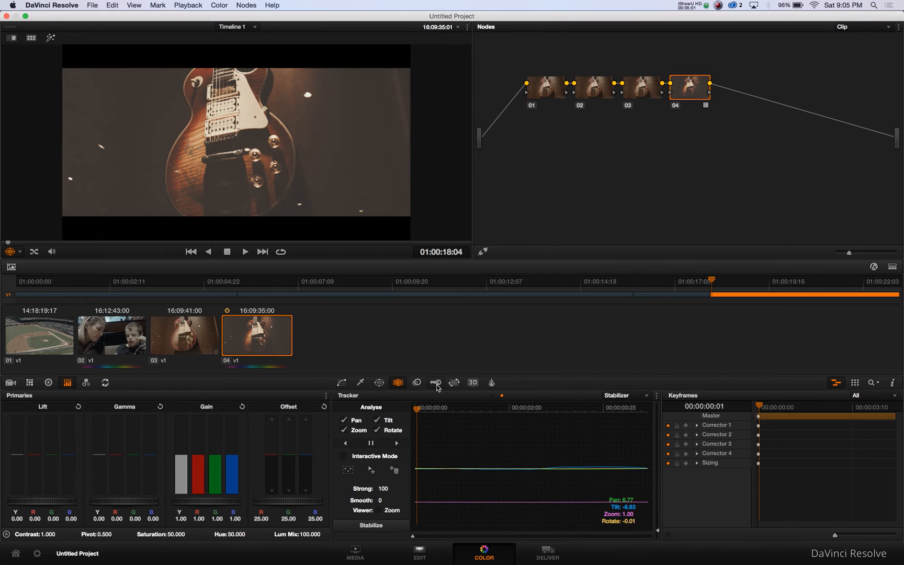
Step: Lower node 04's key Output Gain to 0.700 to soften the LUT, then move to node 01
{"action": "left_click", "coordinate": [434, 382]}
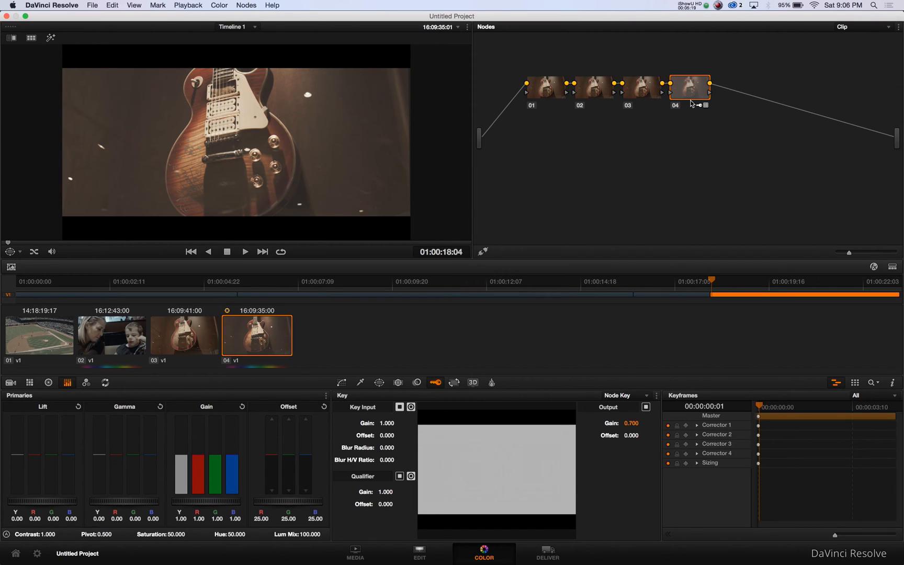
{"action": "left_click", "coordinate": [689, 88]}
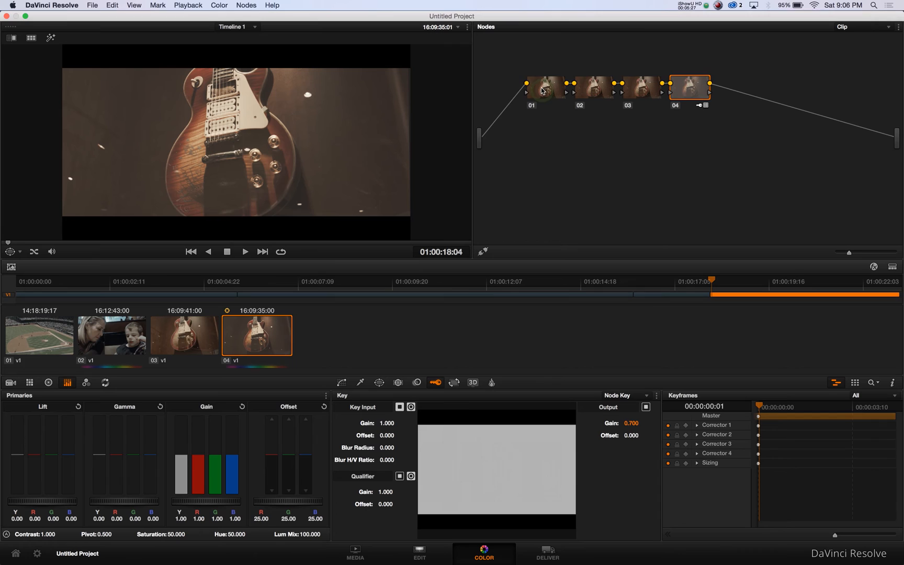
{"action": "left_click", "coordinate": [545, 88]}
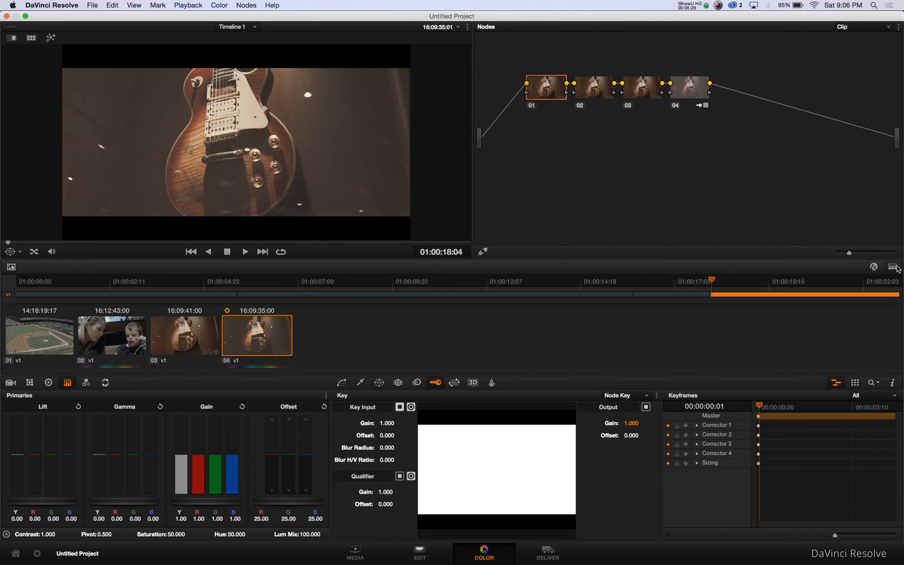
Step: On node 01, bow the luminance curve gently upward through the midtones to brighten the image
{"action": "left_click", "coordinate": [342, 382]}
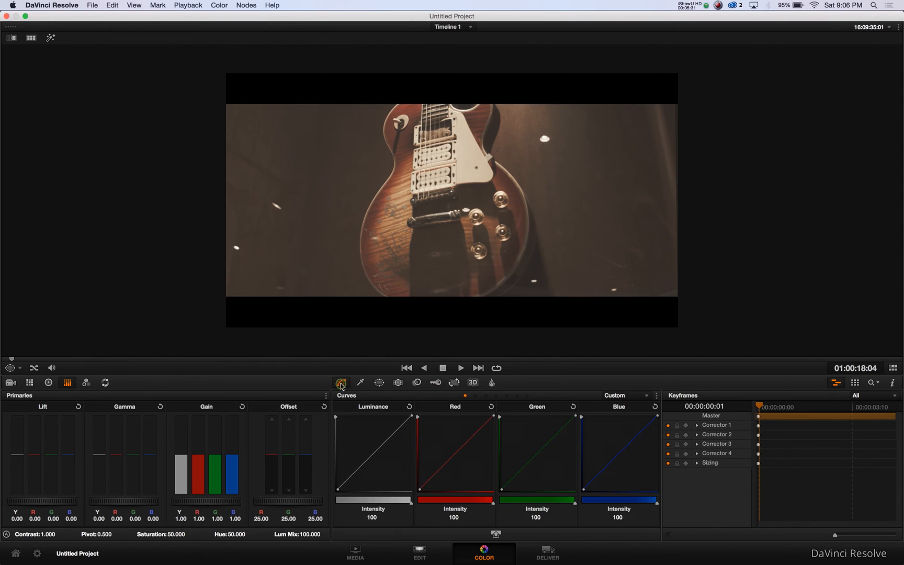
{"action": "left_click", "coordinate": [657, 397]}
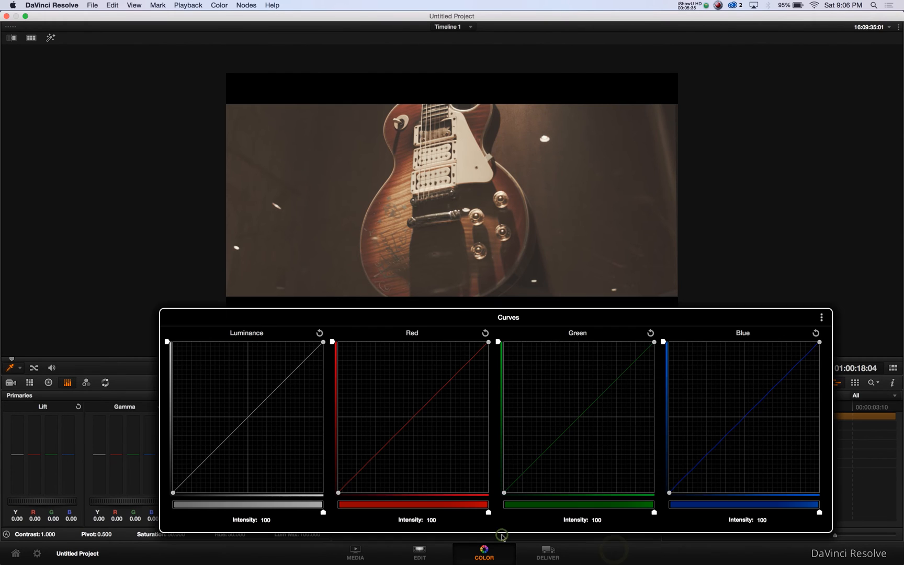
{"action": "left_click", "coordinate": [247, 415]}
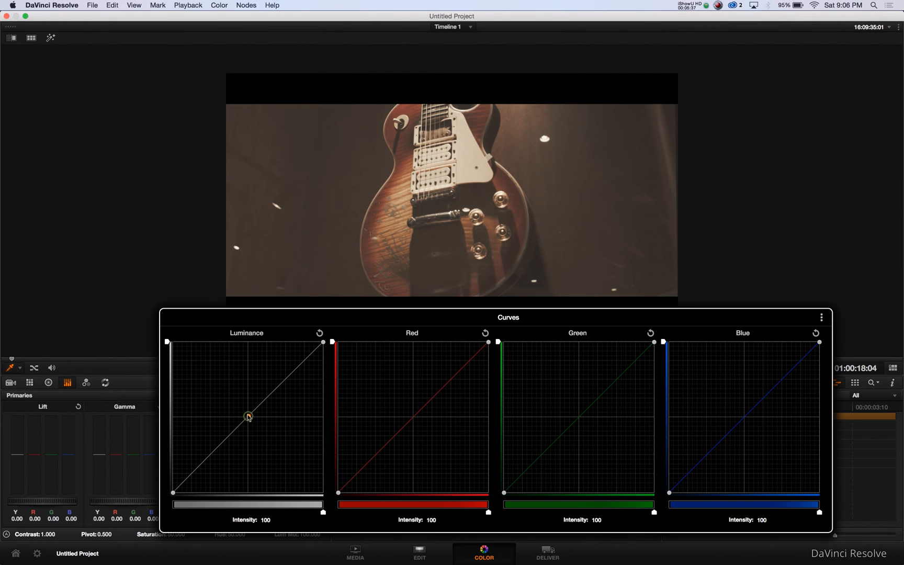
{"action": "left_click_drag", "start_coordinate": [247, 415], "coordinate": [252, 401]}
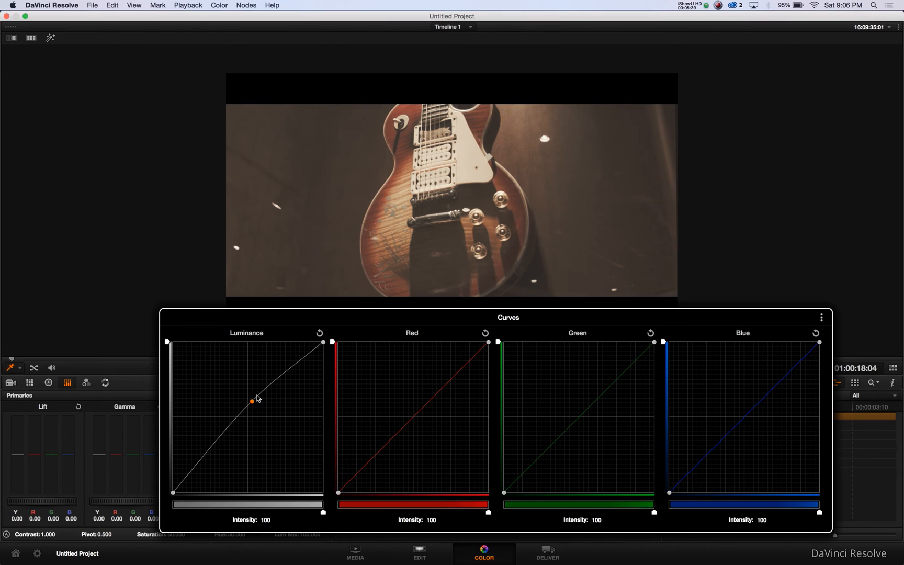
{"action": "left_click_drag", "start_coordinate": [251, 401], "coordinate": [258, 397]}
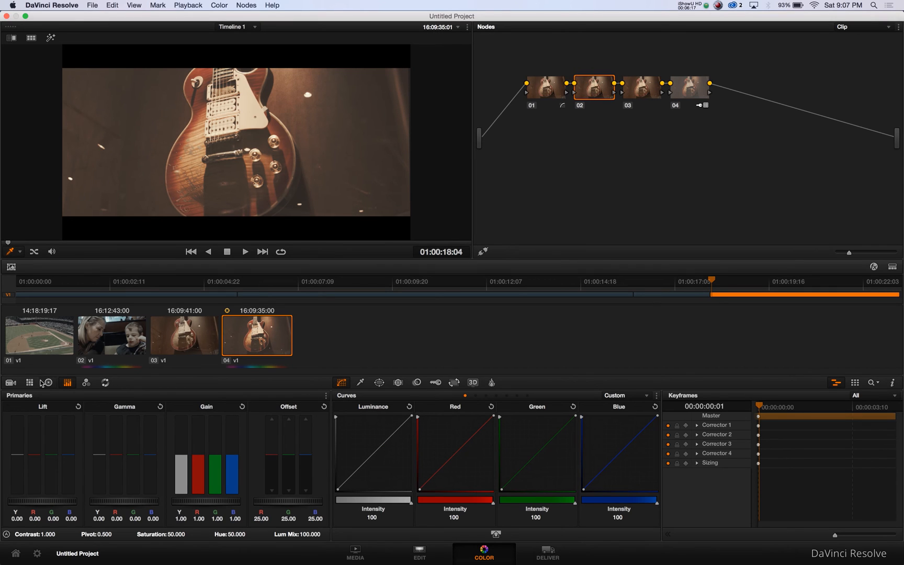
Step: Raise Contrast on node 02 to 1.186 in the Color Wheels, then move to node 03
{"action": "left_click", "coordinate": [48, 382]}
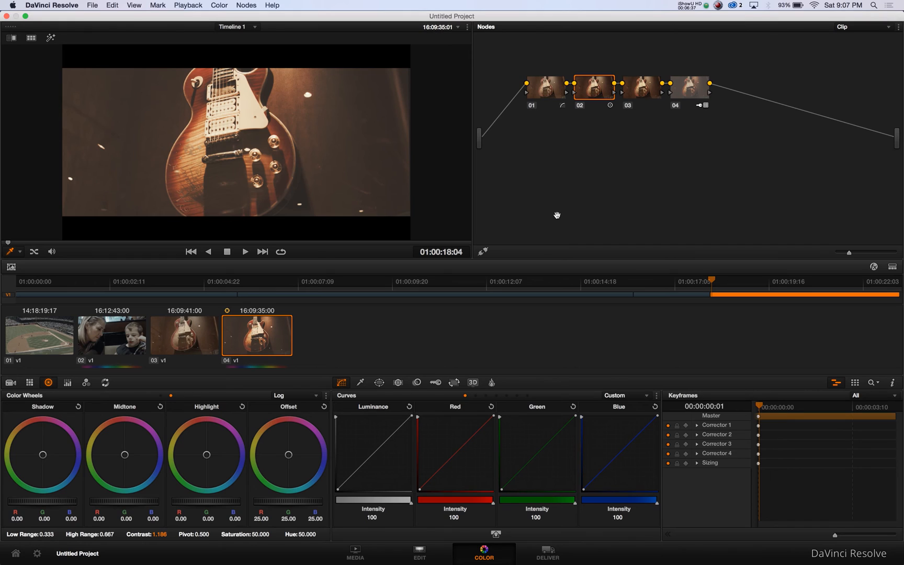
{"action": "left_click", "coordinate": [642, 88]}
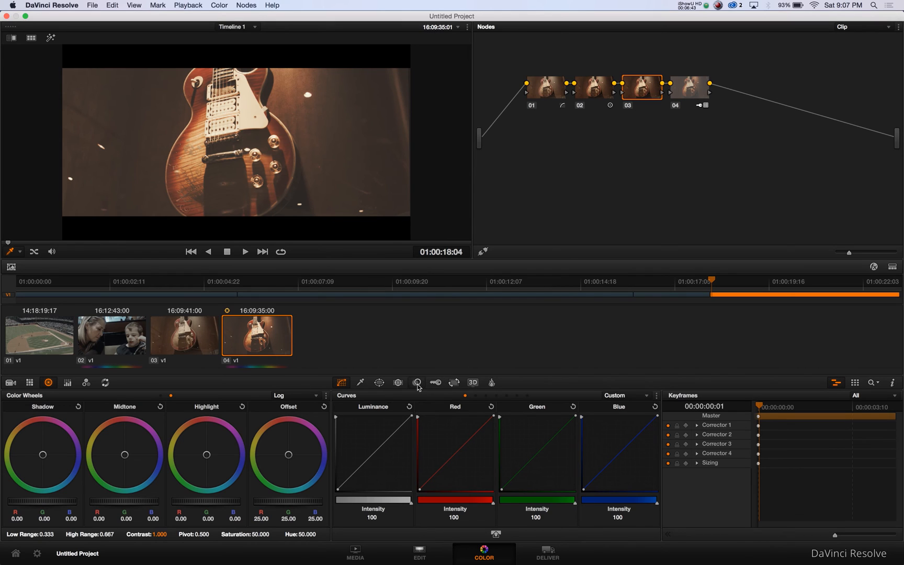
Step: Sharpen node 03 with a blur radius of 0.44 and add a fifth serial node
{"action": "left_click", "coordinate": [417, 382]}
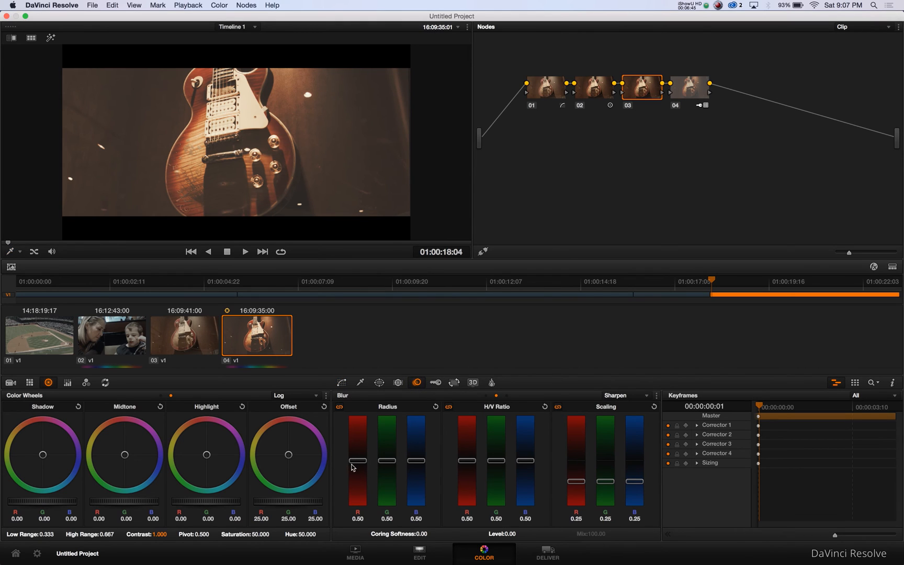
{"action": "left_click_drag", "start_coordinate": [358, 460], "coordinate": [358, 466]}
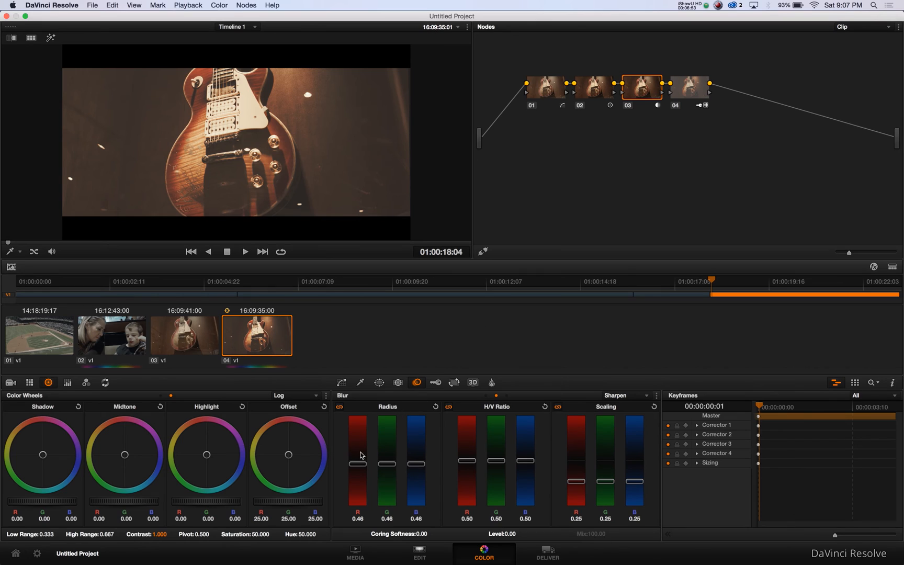
{"action": "left_click_drag", "start_coordinate": [357, 449], "coordinate": [358, 466]}
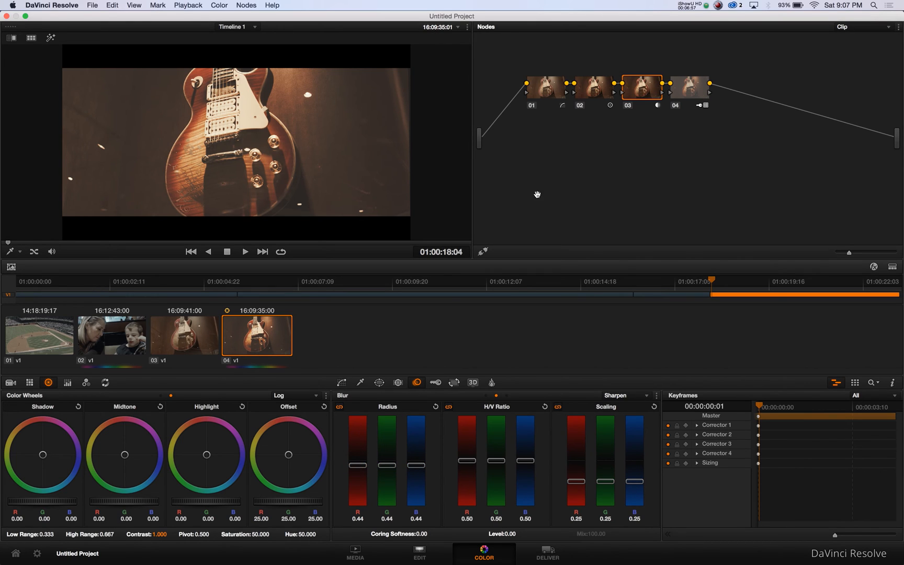
{"action": "left_click", "coordinate": [687, 87]}
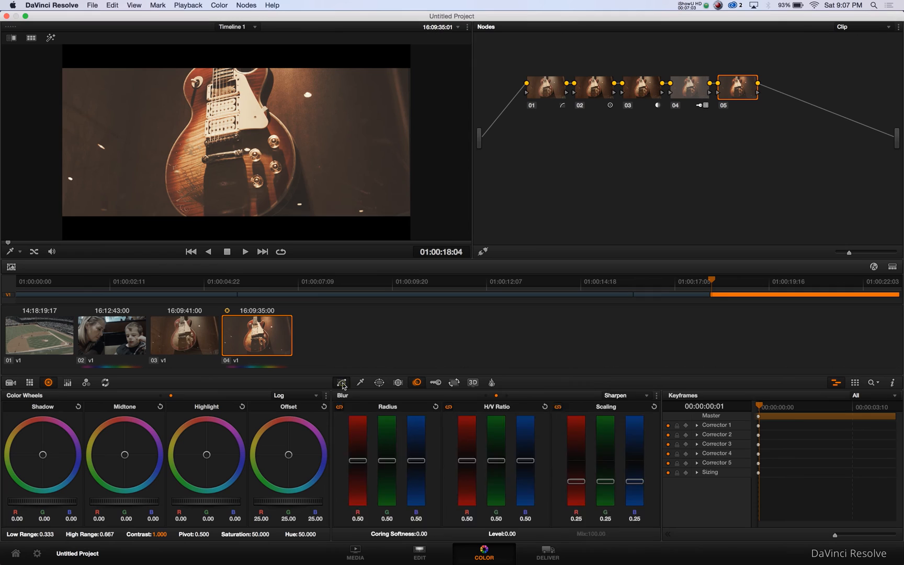
Step: On node 05's Lum Vs Sat curve, desaturate deep shadows and slightly boost the low midtones
{"action": "left_click", "coordinate": [341, 382]}
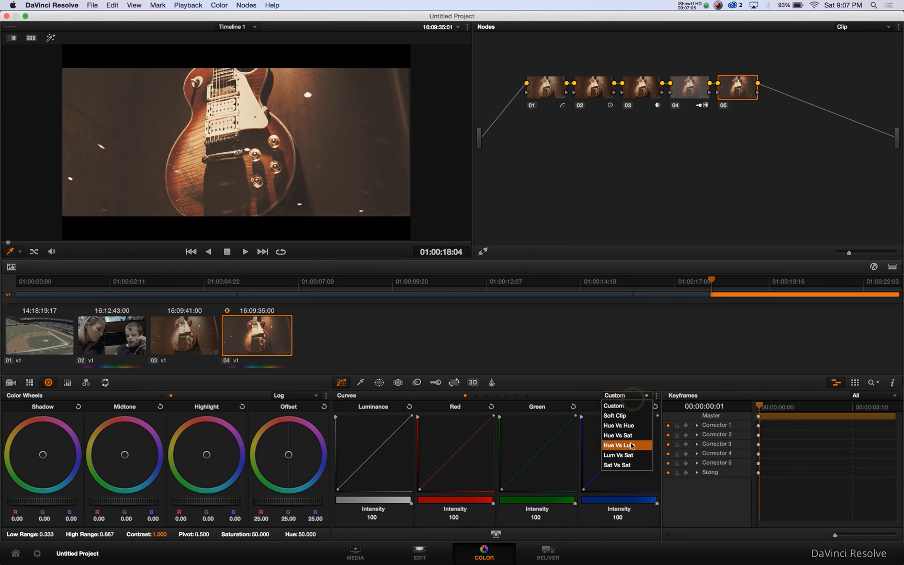
{"action": "left_click", "coordinate": [617, 455]}
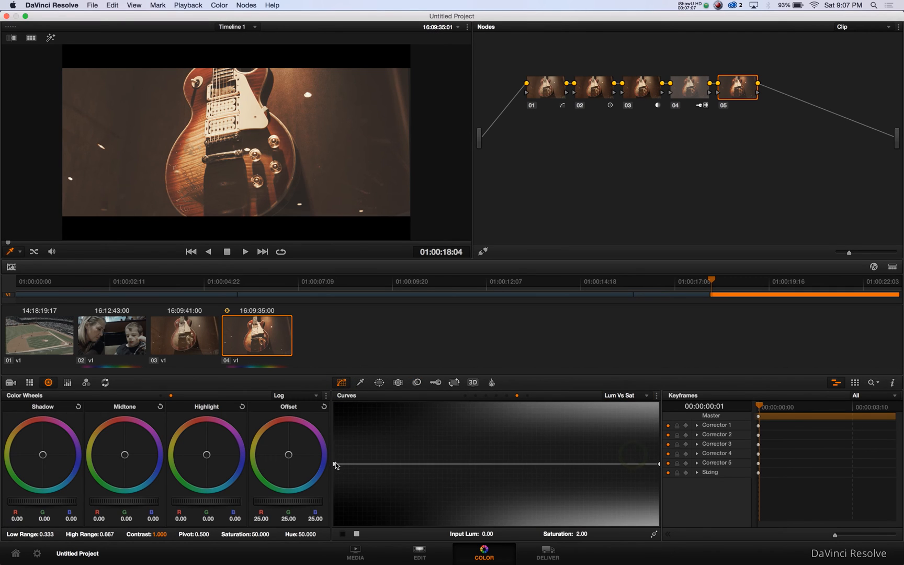
{"action": "left_click_drag", "start_coordinate": [335, 465], "coordinate": [335, 526]}
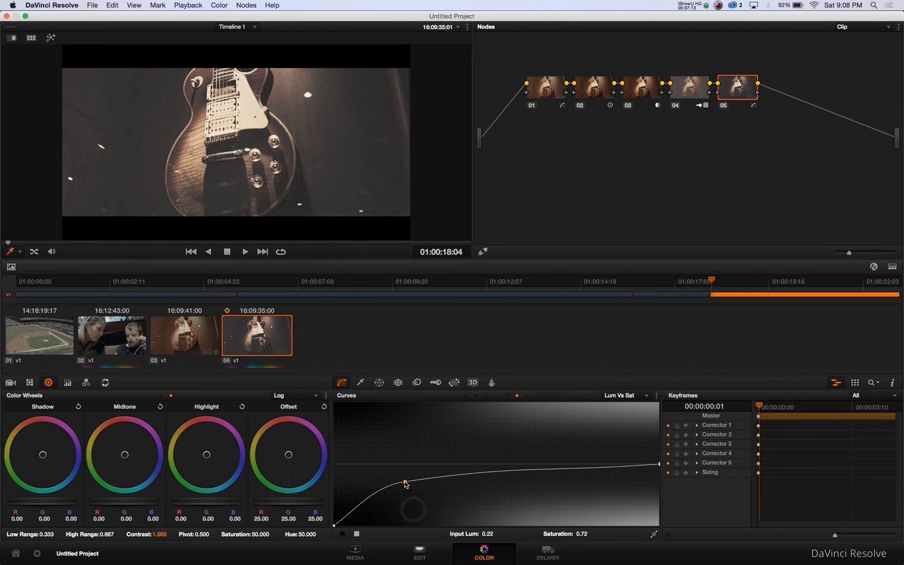
{"action": "left_click_drag", "start_coordinate": [405, 483], "coordinate": [397, 450]}
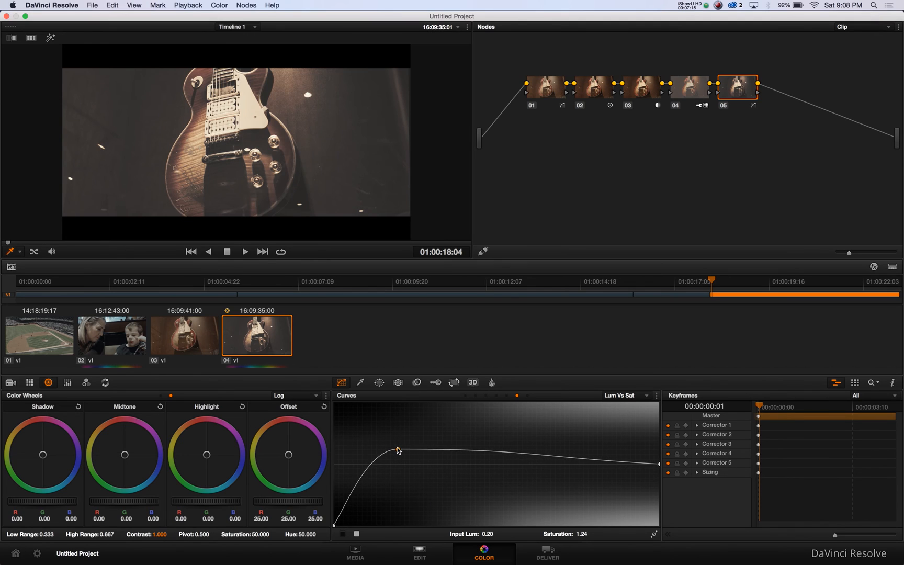
{"action": "left_click_drag", "start_coordinate": [397, 449], "coordinate": [397, 451]}
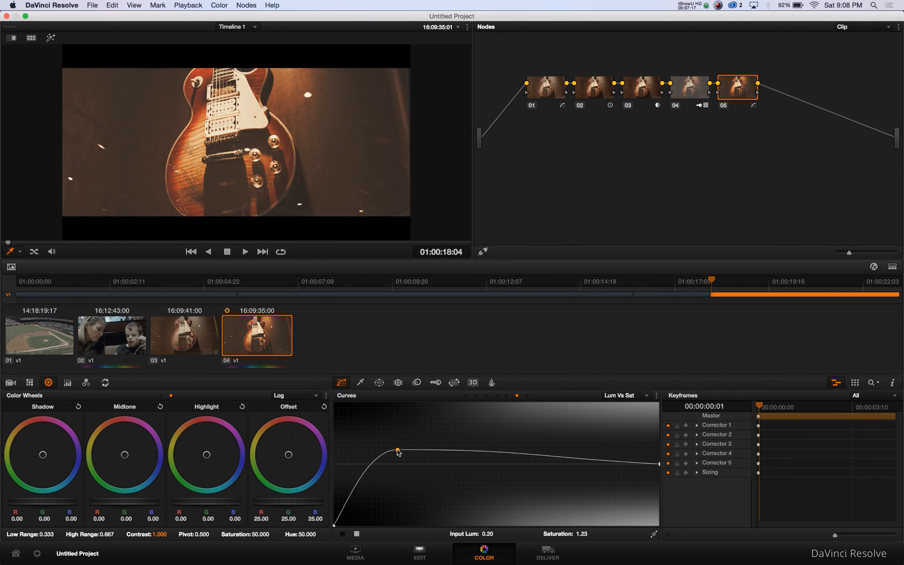
{"action": "left_click_drag", "start_coordinate": [396, 450], "coordinate": [397, 451]}
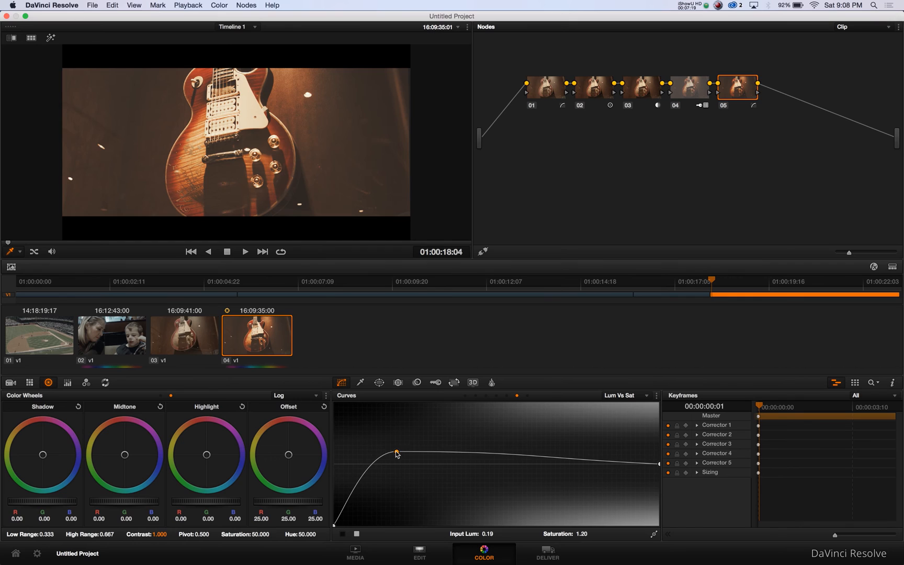
{"action": "left_click_drag", "start_coordinate": [397, 452], "coordinate": [394, 466]}
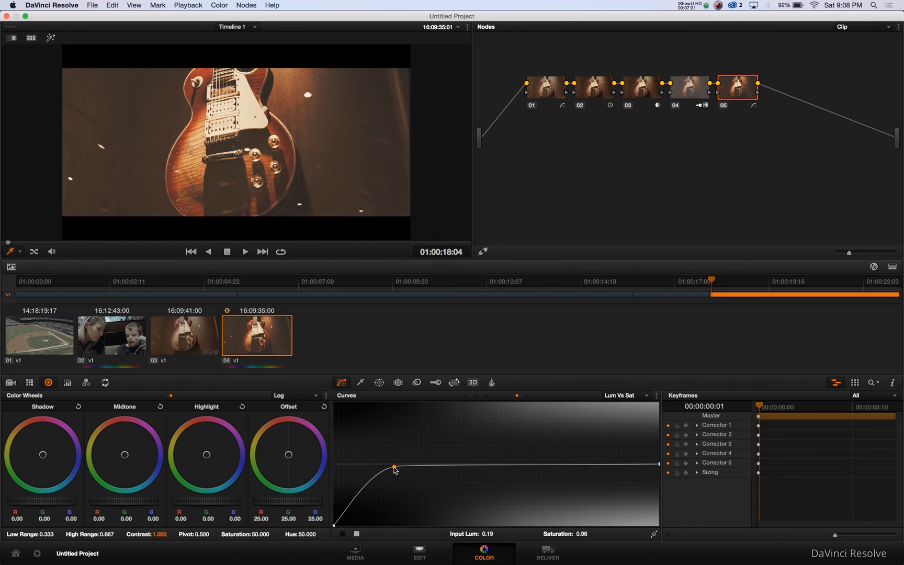
{"action": "left_click_drag", "start_coordinate": [394, 467], "coordinate": [393, 465]}
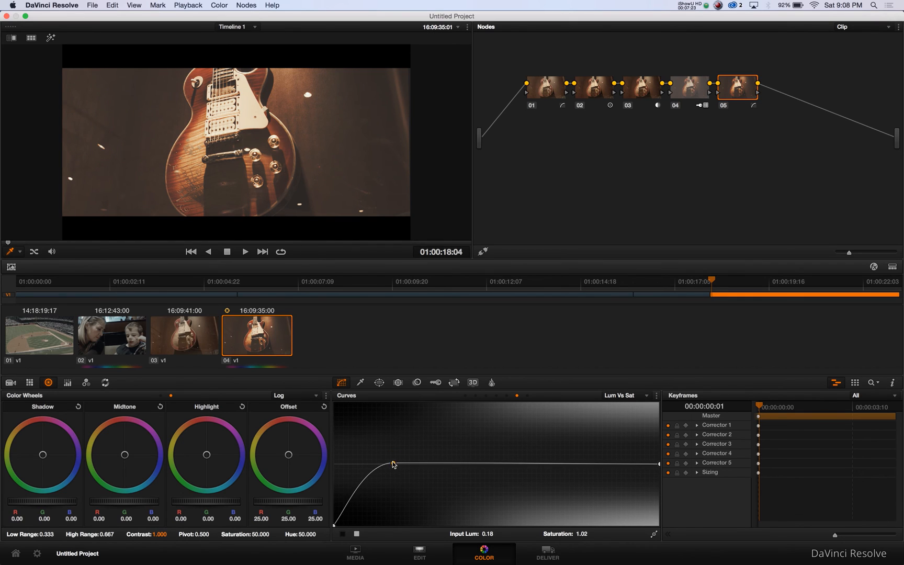
{"action": "left_click_drag", "start_coordinate": [392, 464], "coordinate": [391, 457]}
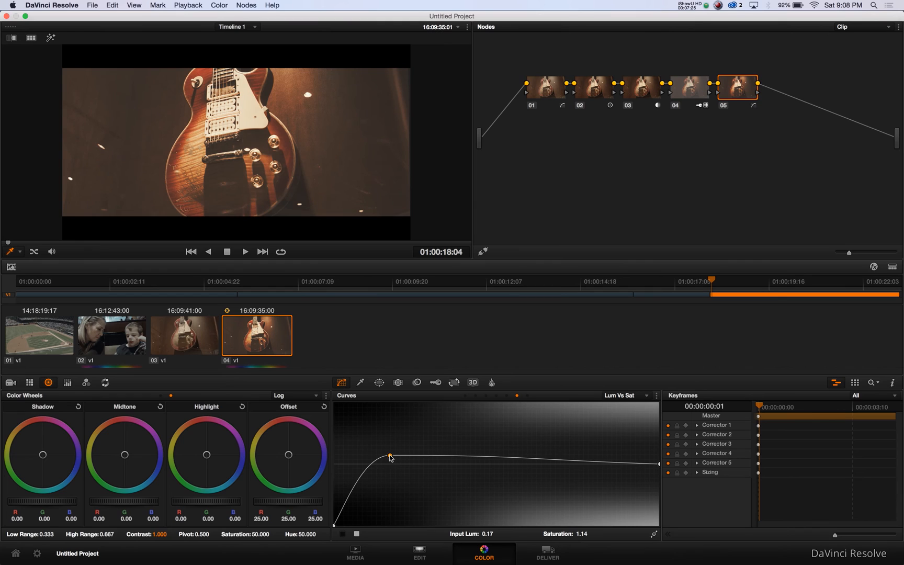
Step: Lower saturation in the brightest and upper highlights on the same Lum Vs Sat curve
{"action": "left_click_drag", "start_coordinate": [657, 455], "coordinate": [657, 465]}
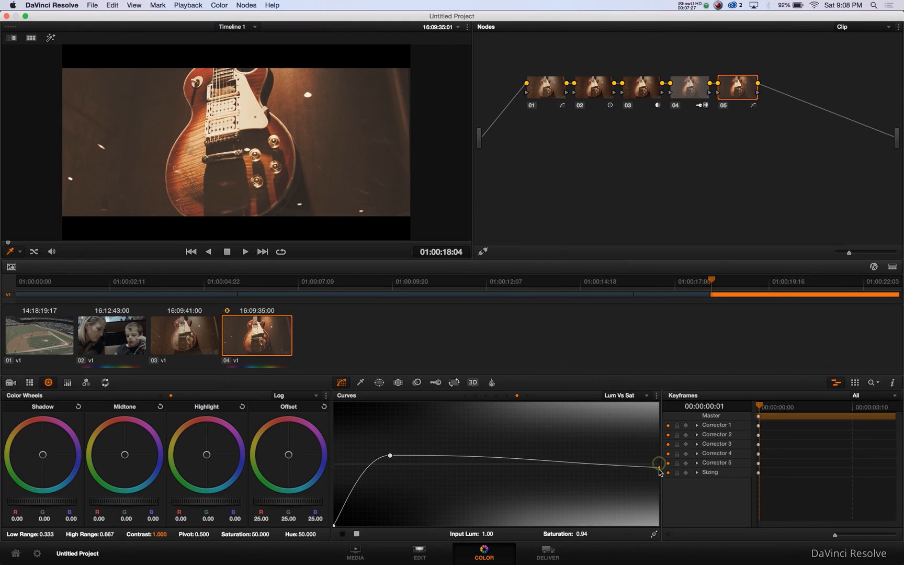
{"action": "left_click_drag", "start_coordinate": [656, 463], "coordinate": [616, 493]}
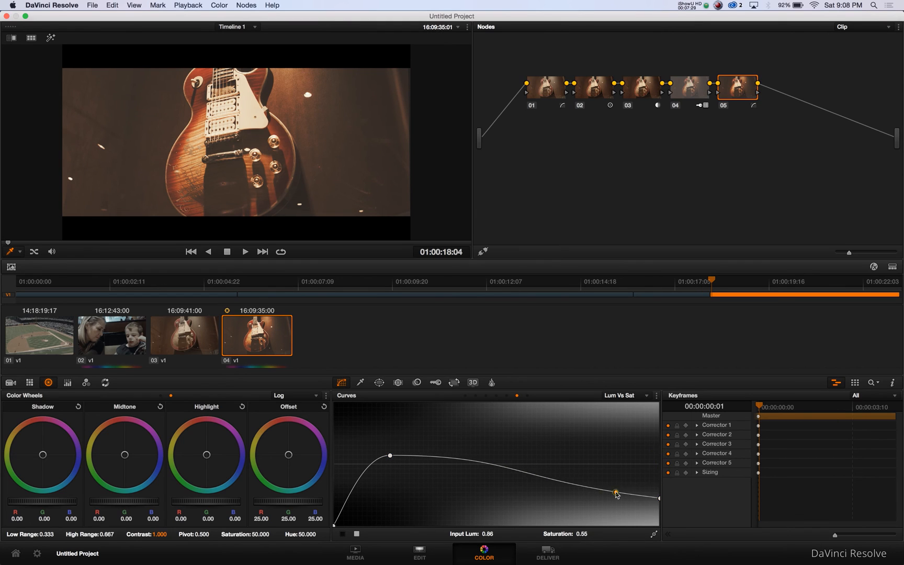
{"action": "left_click_drag", "start_coordinate": [616, 495], "coordinate": [618, 481]}
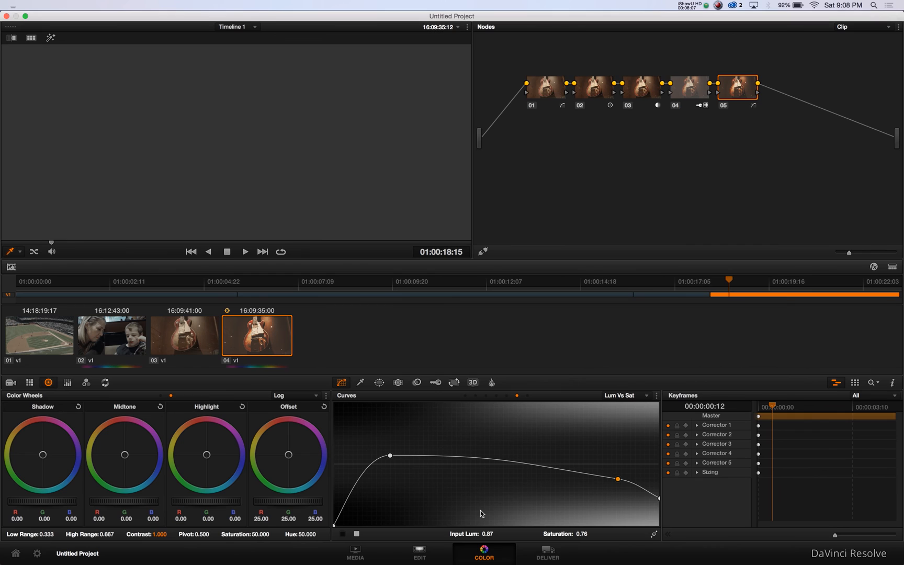
Step: Start playback of the fully graded, stabilized guitar clip to review it
{"action": "left_click", "coordinate": [245, 252]}
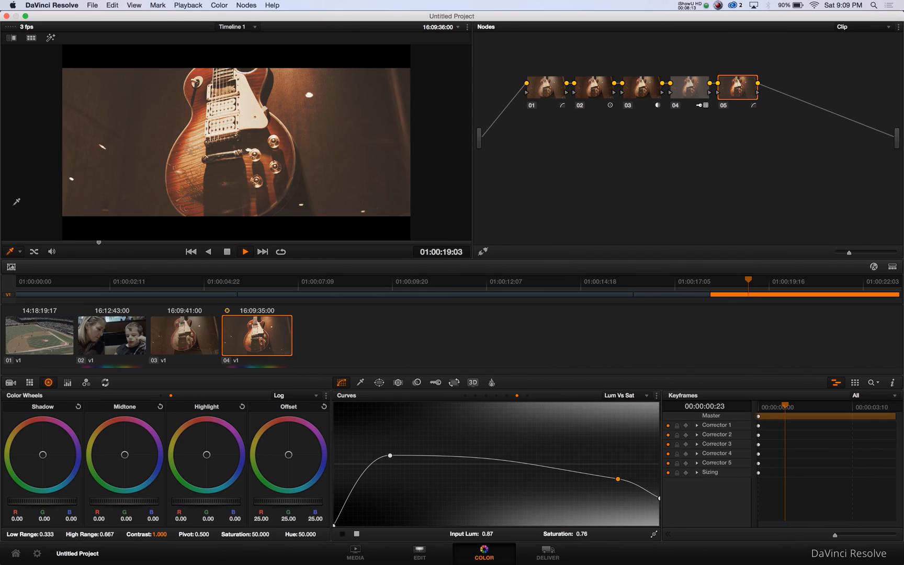
Step: Review the grade in playback, stop it, and bring up node 04's key output settings
{"action": "left_click", "coordinate": [245, 251]}
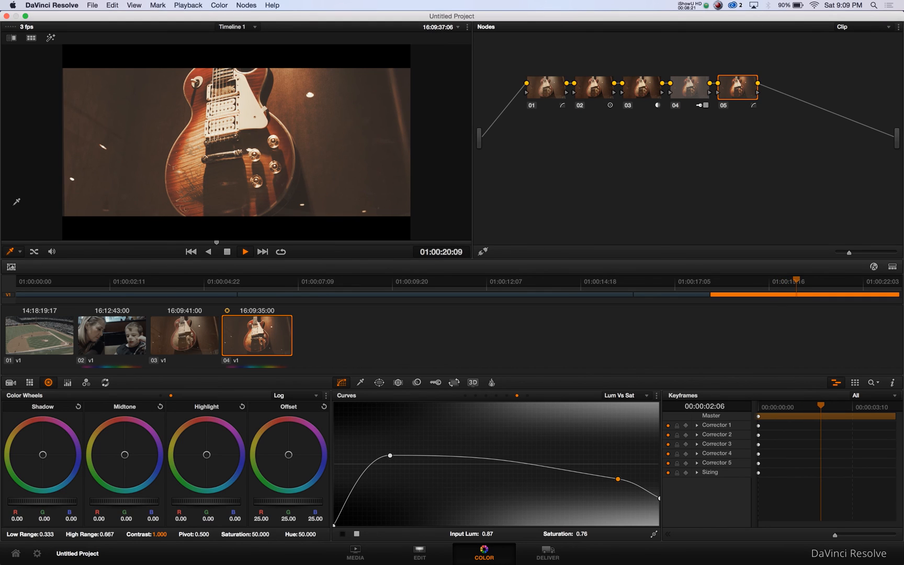
{"action": "left_click", "coordinate": [227, 251]}
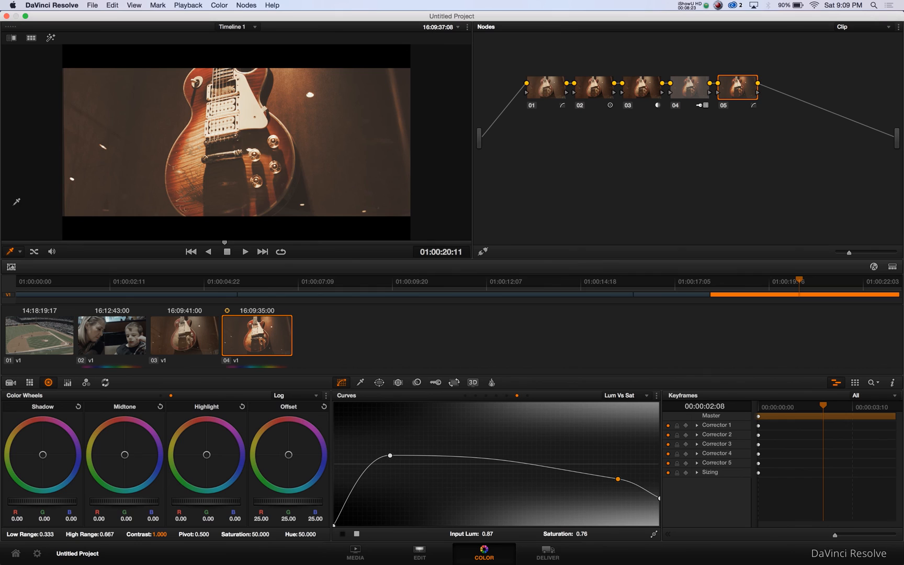
{"action": "left_click", "coordinate": [435, 382]}
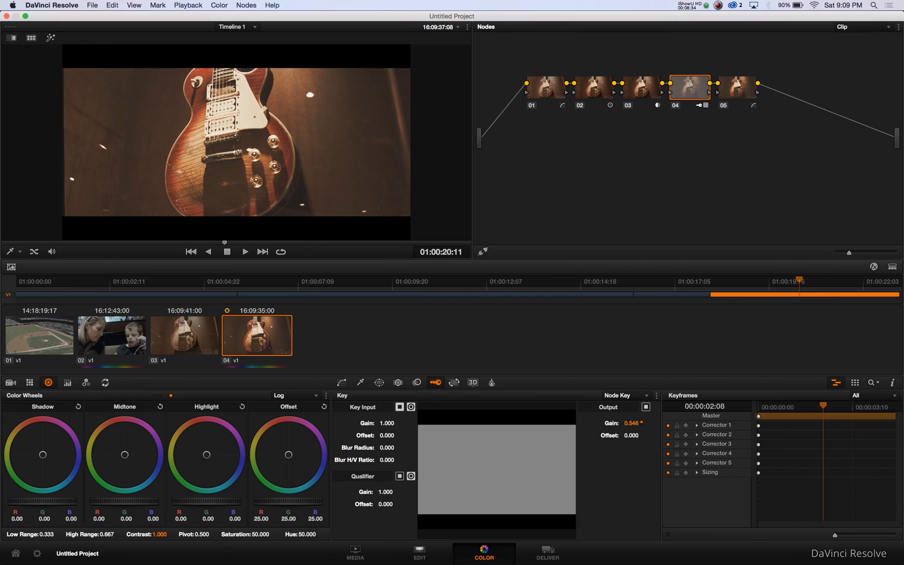
{"action": "left_click_drag", "start_coordinate": [632, 423], "coordinate": [634, 418]}
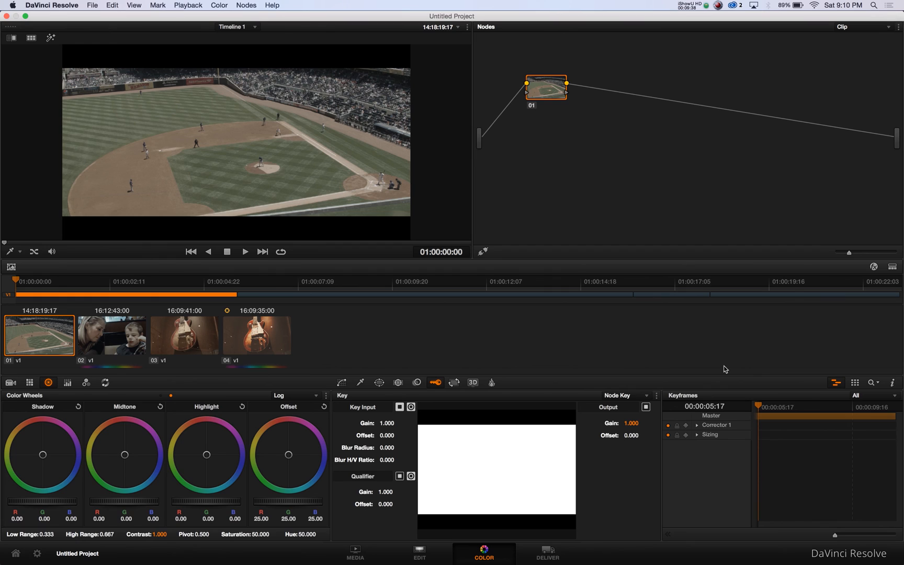
{"action": "mouse_move", "coordinate": [793, 165]}
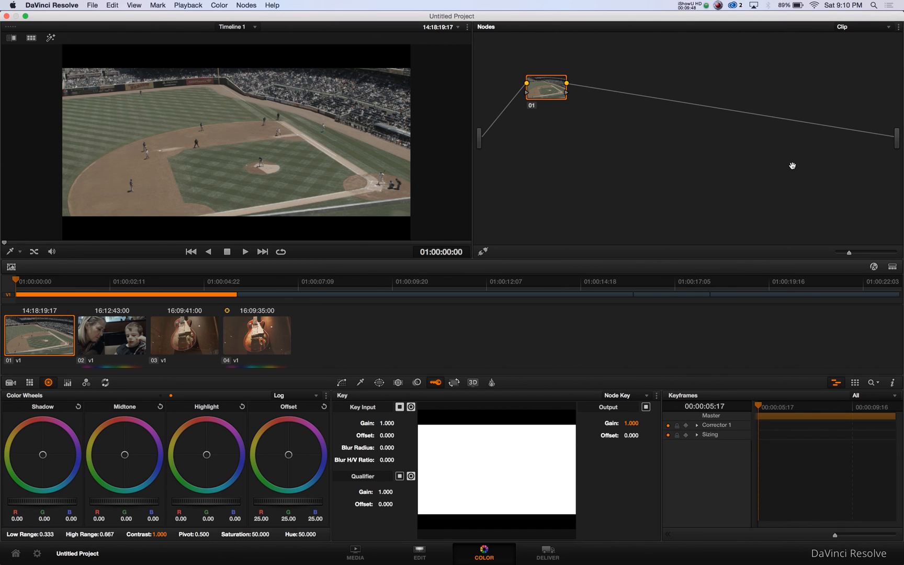
{"action": "mouse_move", "coordinate": [332, 331]}
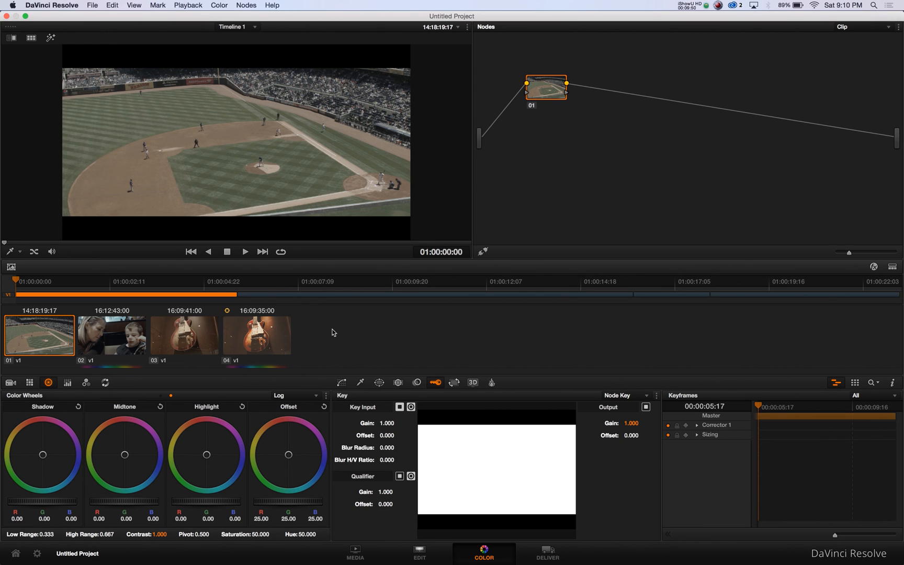
Step: Return to the guitar clip via its thumbnail, keeping the five-node grade at key gain 0.705
{"action": "left_click", "coordinate": [256, 335]}
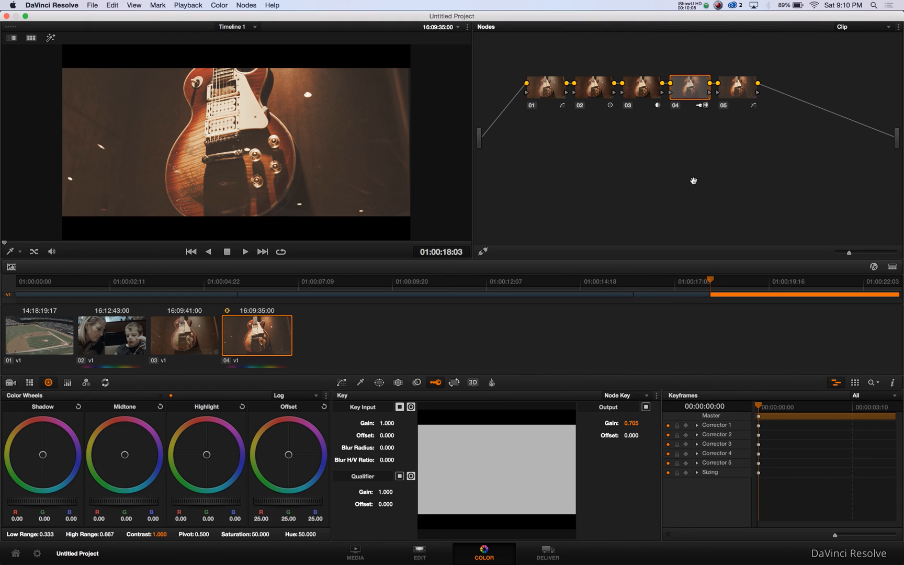
{"action": "mouse_move", "coordinate": [687, 21]}
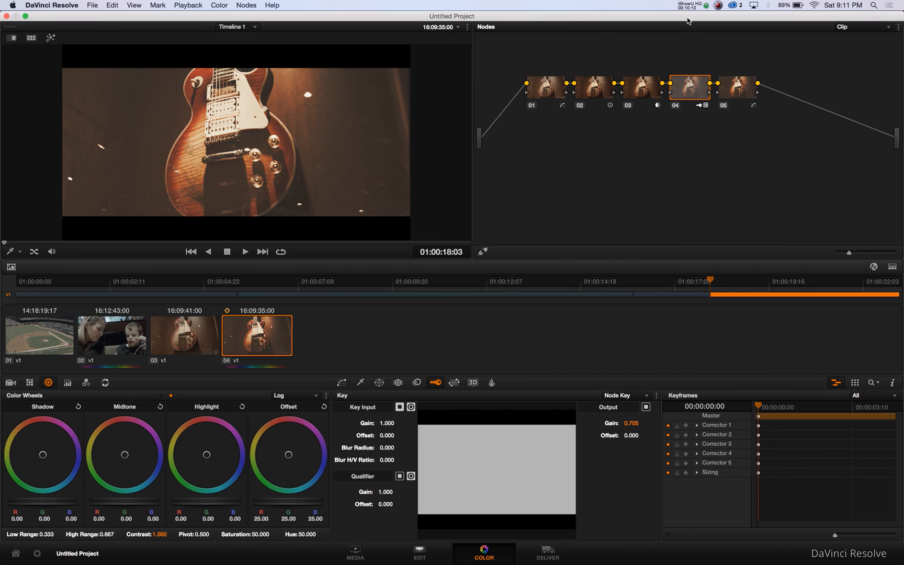